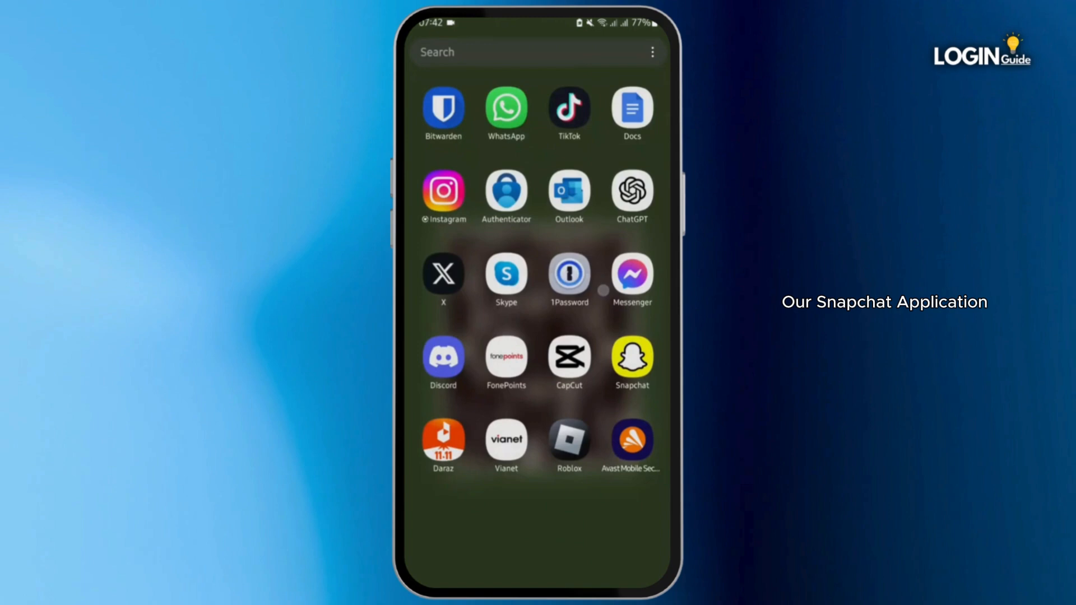
Search the Play Store for 'snapchat', confirm it shows Installed, and return Home.
{"action": "scroll", "scroll_direction": "left", "scroll_amount": 3}
{"action": "type", "text": "sn"}
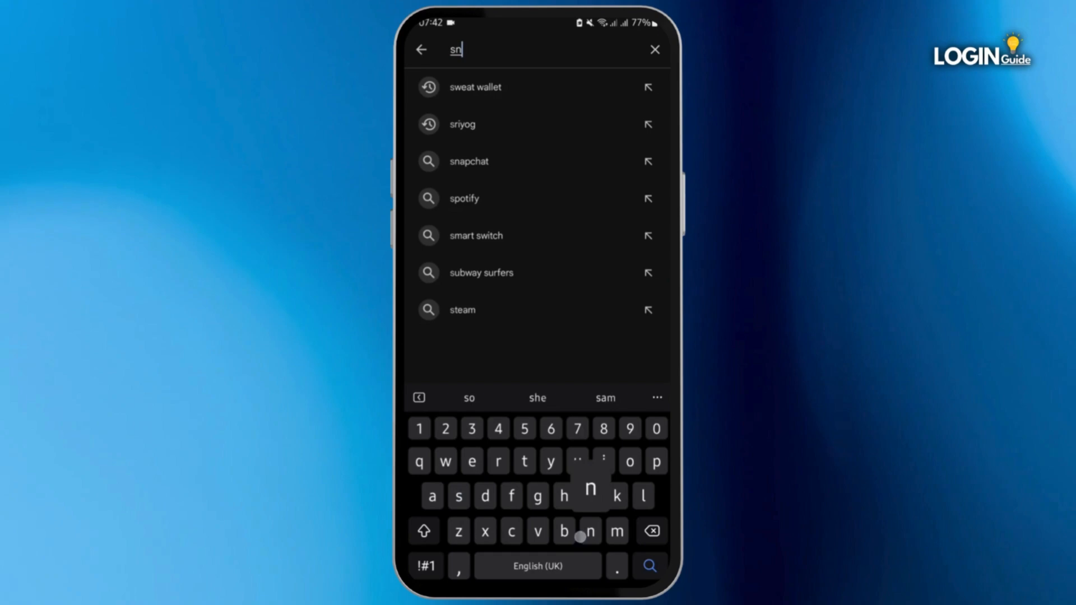
{"action": "left_click", "coordinate": [469, 160]}
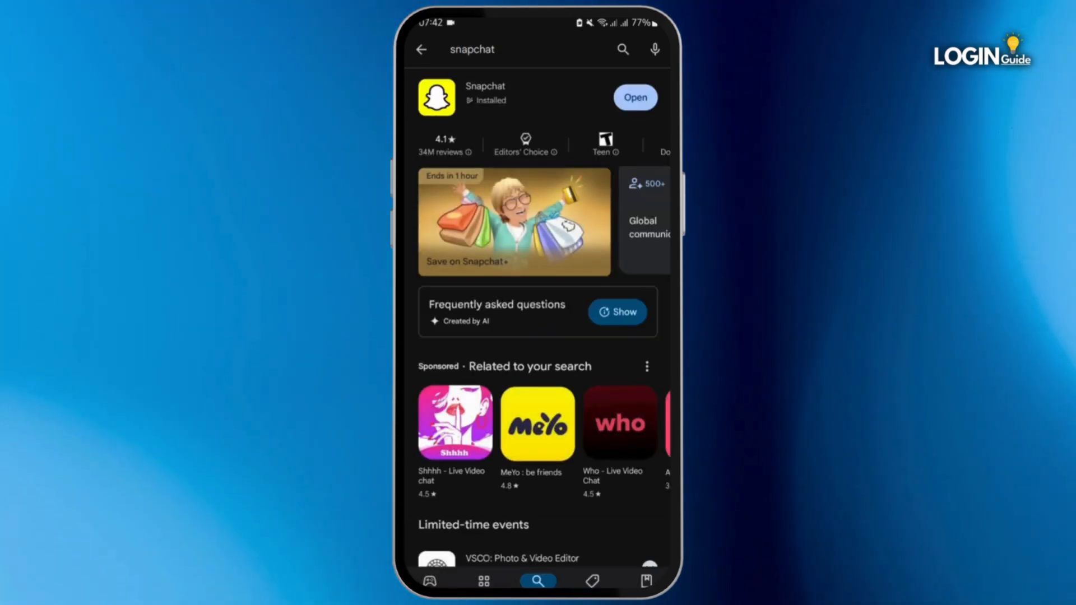
{"action": "scroll", "scroll_direction": "up", "scroll_amount": 3}
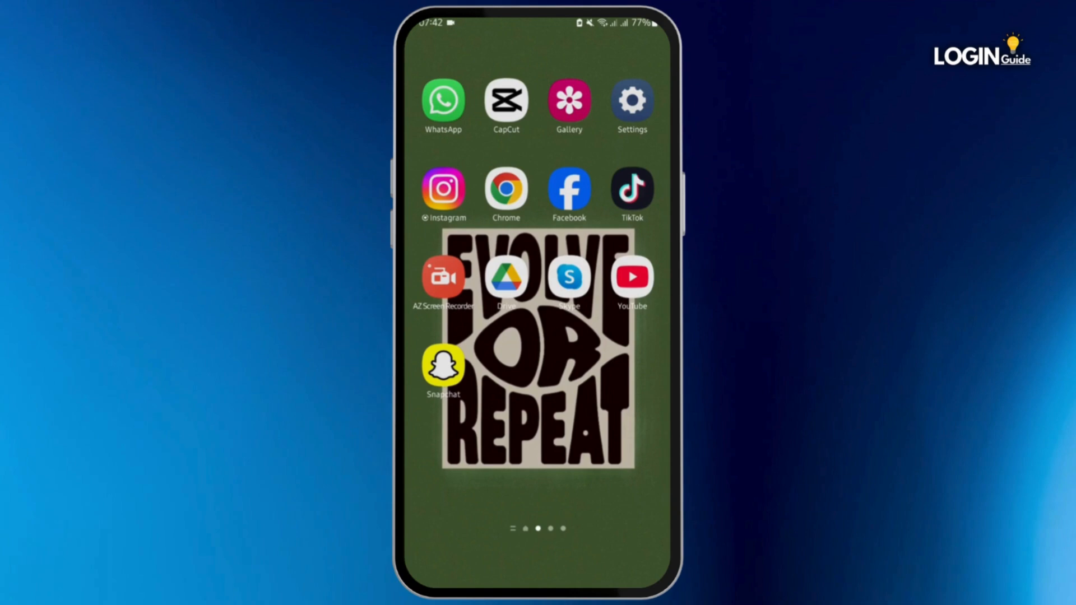
Launch Snapchat, go to the profile via the Bitmoji avatar, and enter Settings.
{"action": "left_click", "coordinate": [443, 368]}
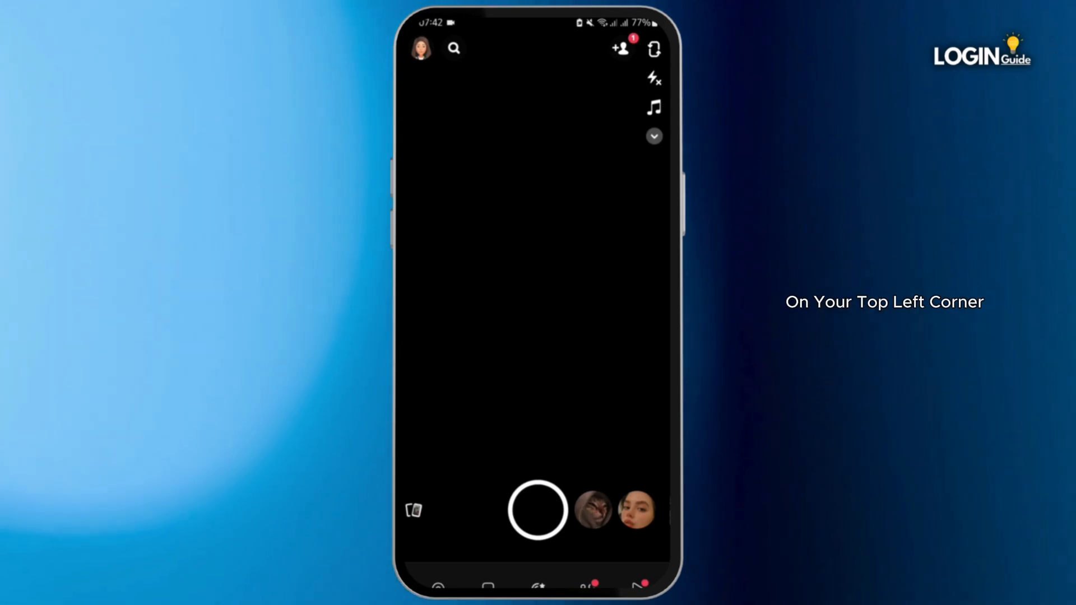
{"action": "left_click", "coordinate": [420, 48]}
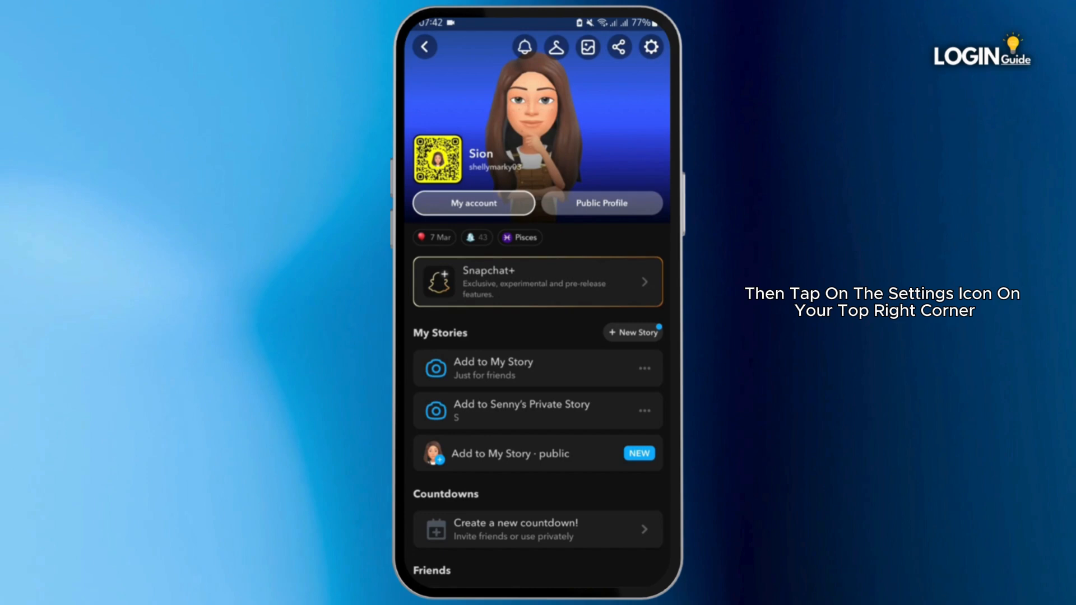
{"action": "left_click", "coordinate": [648, 47]}
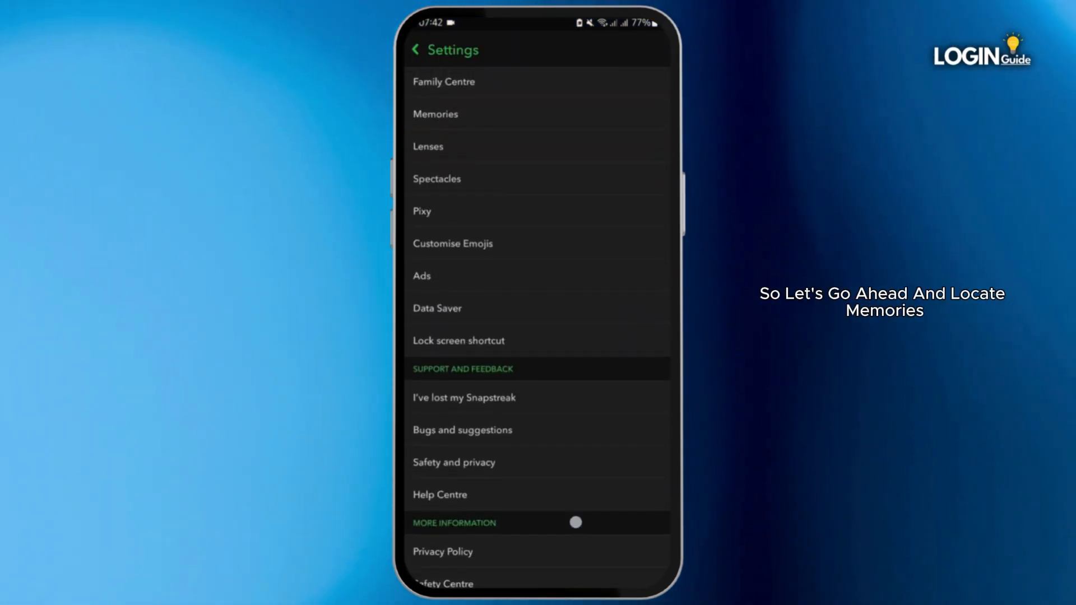
Enter the Memories settings from the Settings list.
{"action": "left_click", "coordinate": [435, 115]}
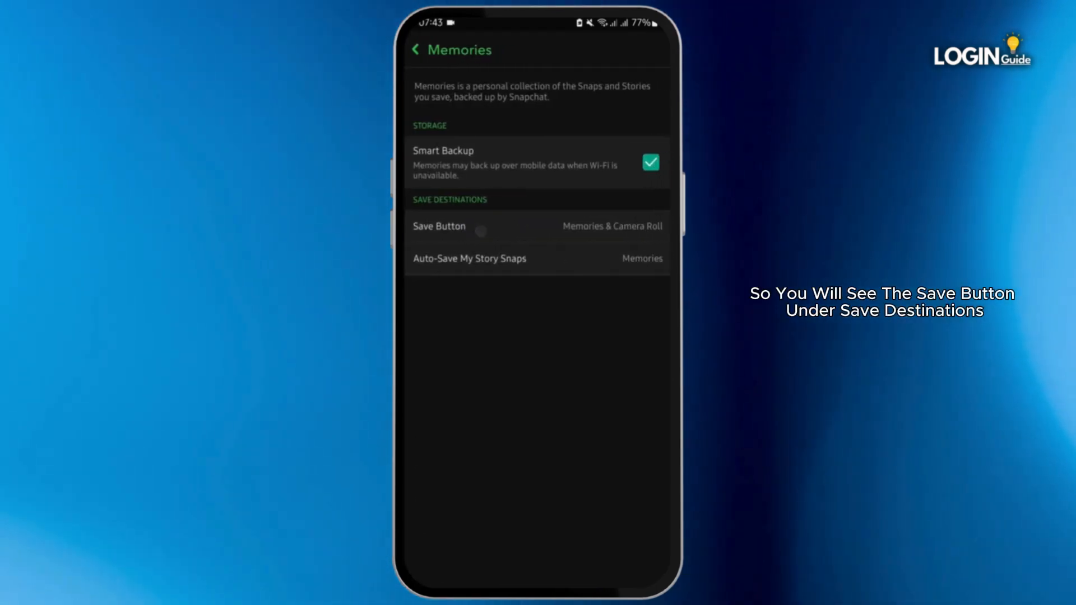
Set the Save Button destination to Memories & Camera Roll and return to Memories settings.
{"action": "left_click", "coordinate": [440, 226]}
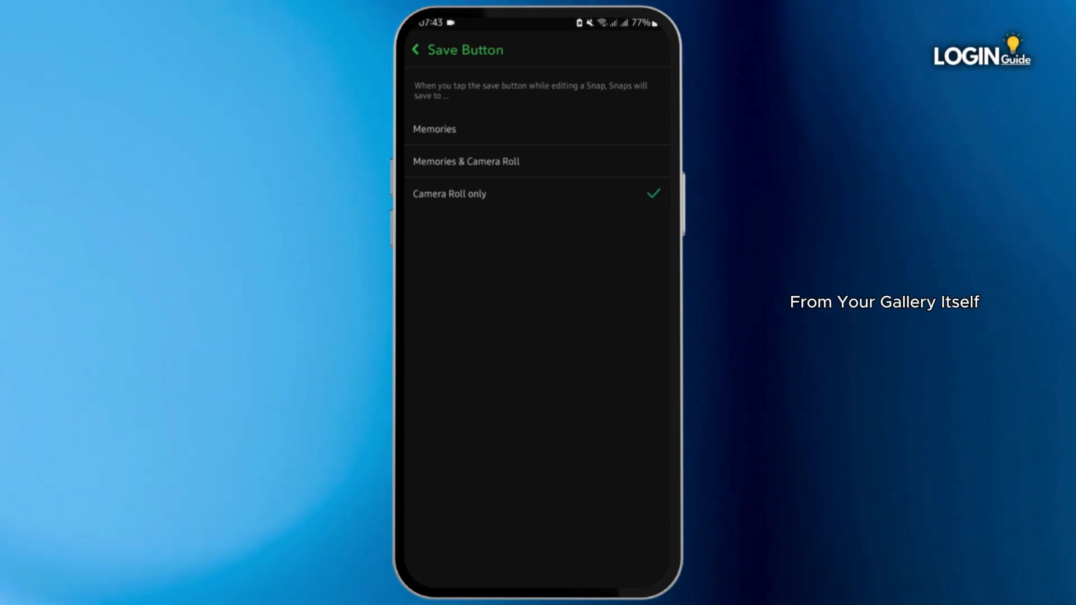
{"action": "left_click", "coordinate": [465, 162]}
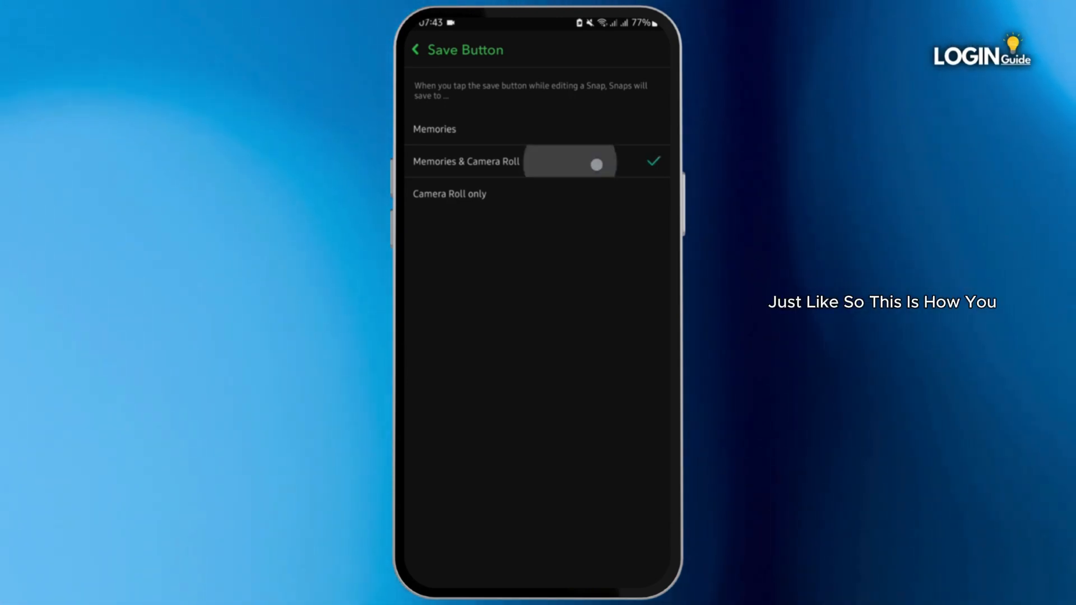
{"action": "left_click", "coordinate": [417, 49]}
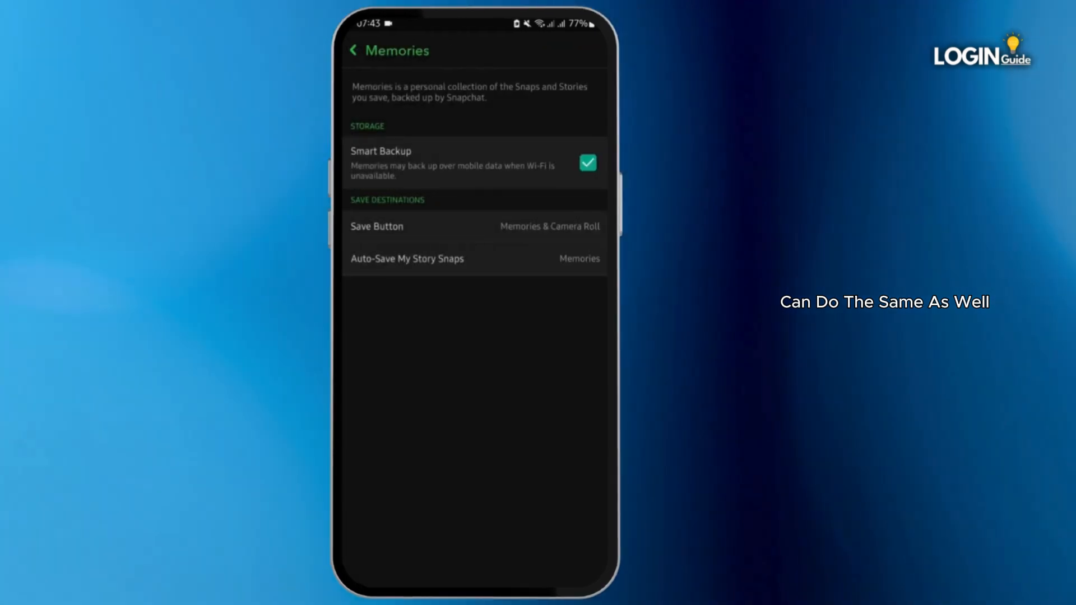